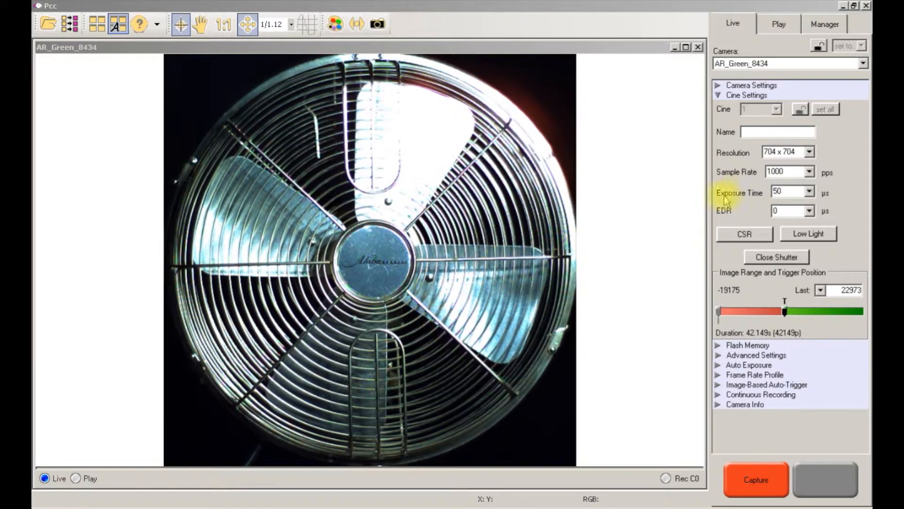
# Step: Lower the live exposure time from 50 to 25 µs in Cine Settings
pyautogui.click(786, 191)
pyautogui.write('25')
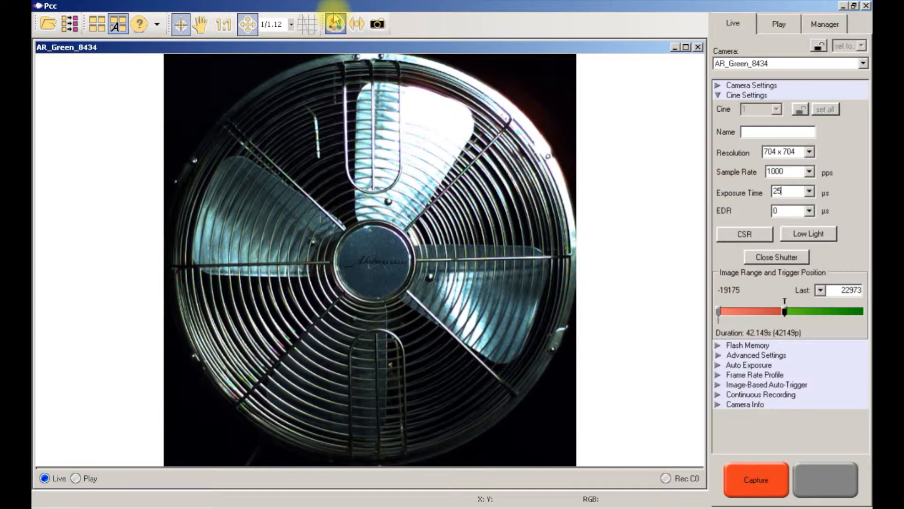
# Step: Open Image Tools and raise Gain from 1 to 2.000
pyautogui.click(335, 24)
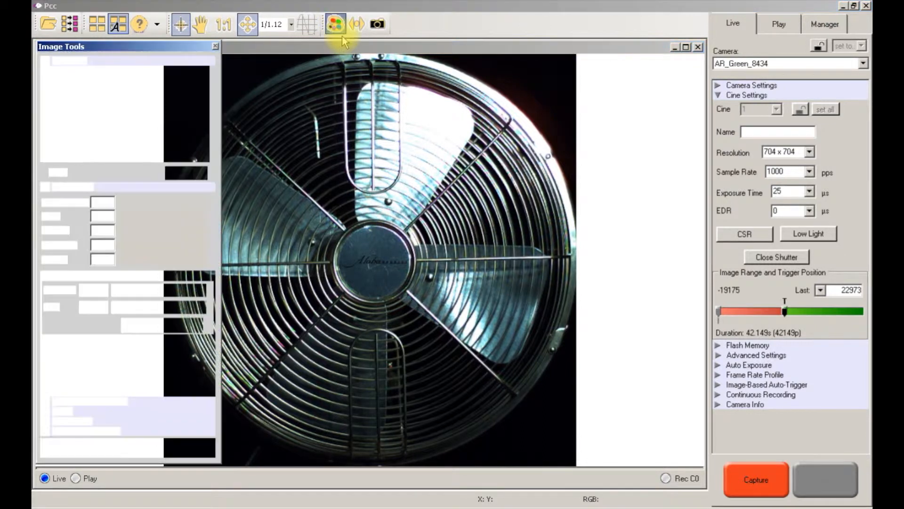
pyautogui.click(335, 23)
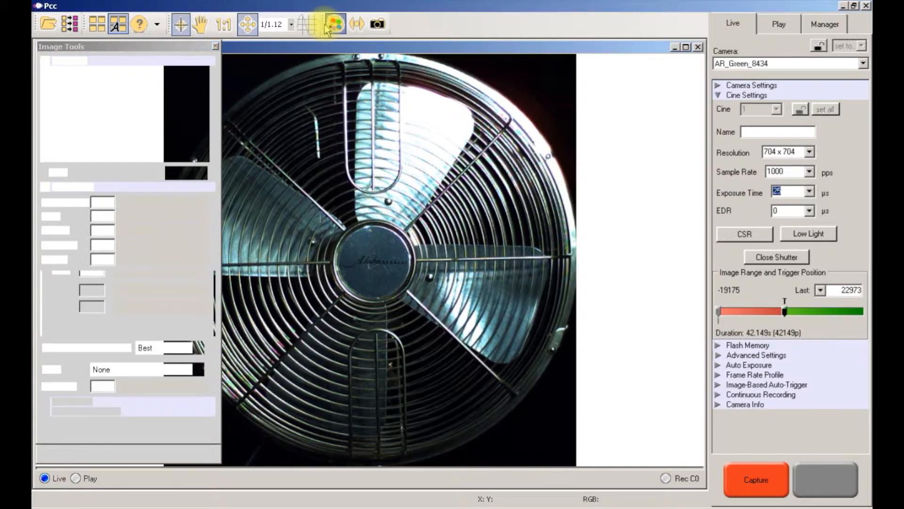
pyautogui.click(335, 24)
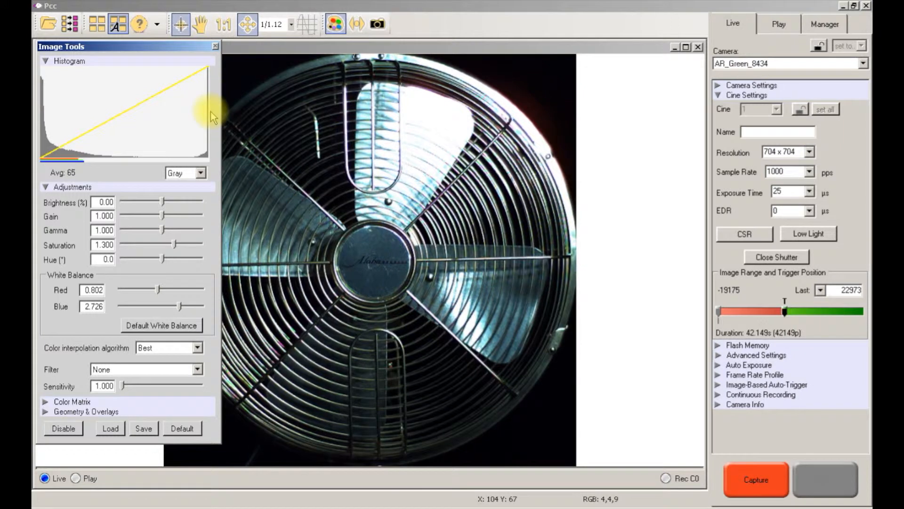
pyautogui.click(103, 230)
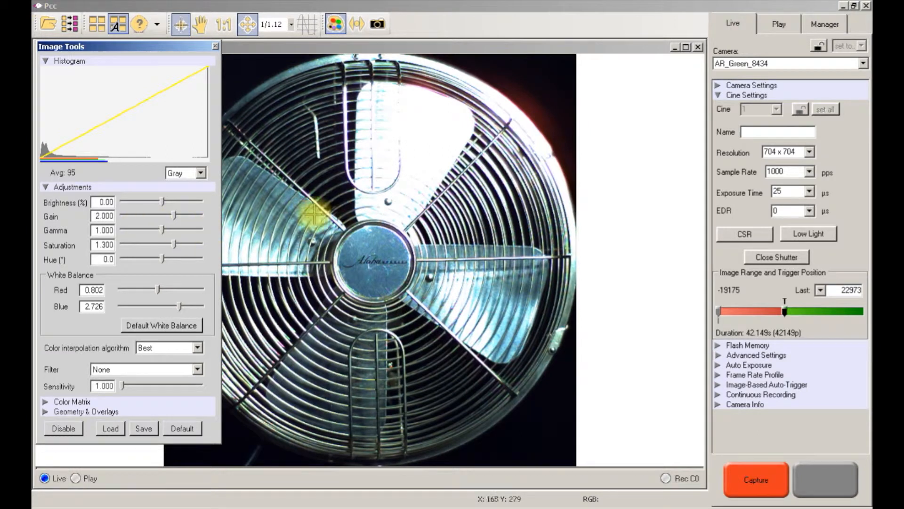
pyautogui.moveTo(375, 252)
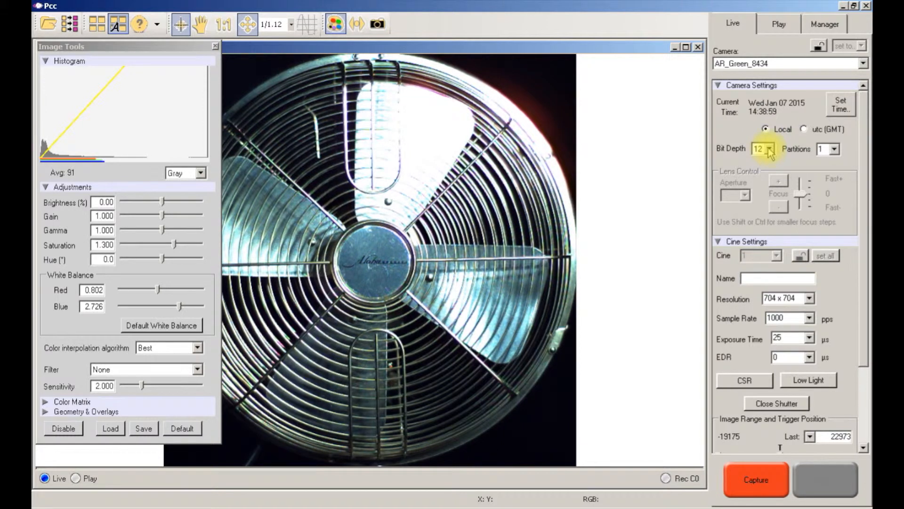
# Step: Collapse the Camera Settings section in the Live tab
pyautogui.click(719, 85)
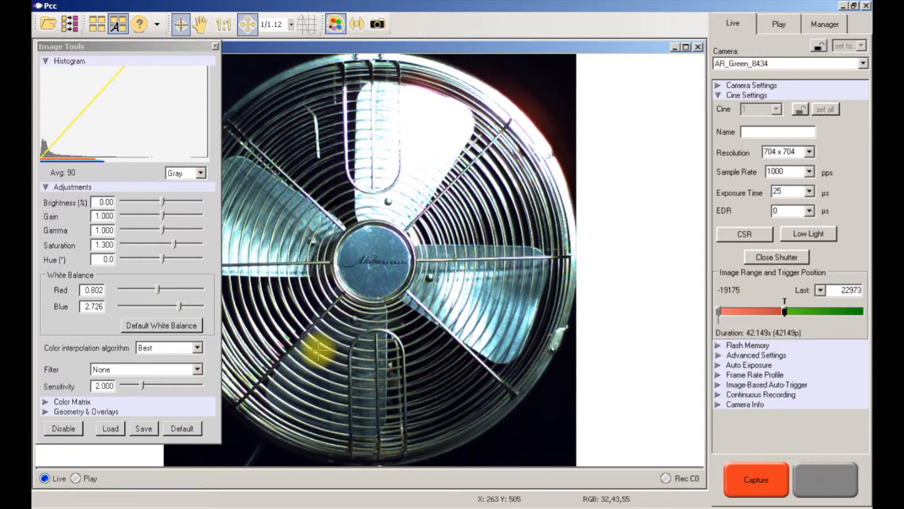
pyautogui.moveTo(293, 337)
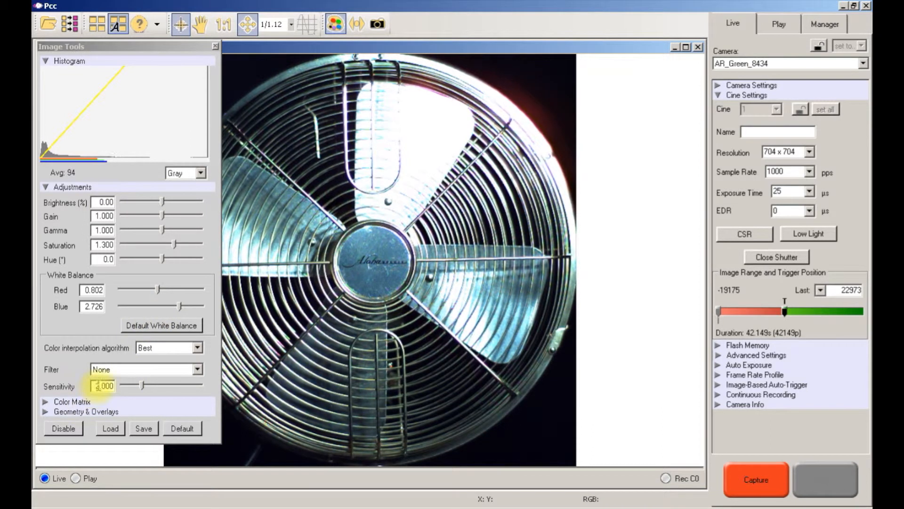
# Step: Set Image Tools Sensitivity to 1.500 and drag Gain to 1.500
pyautogui.write('2.000')
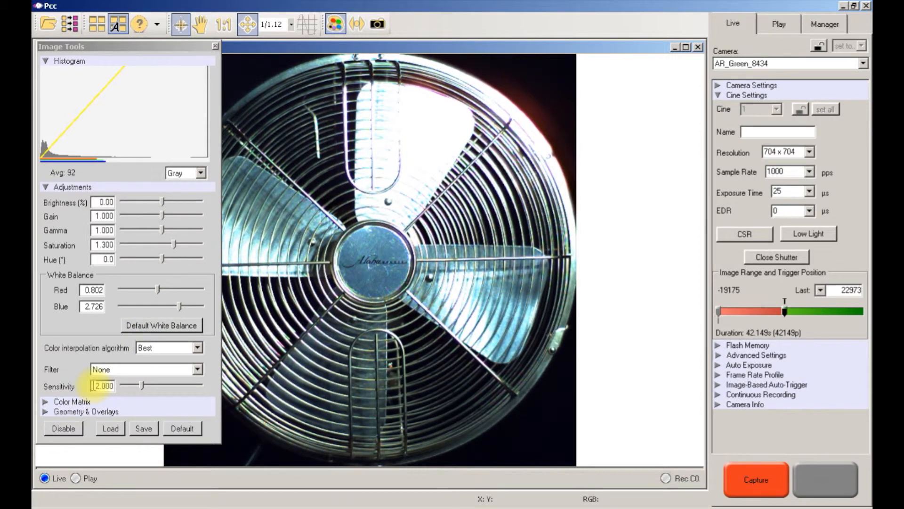
pyautogui.tripleClick(103, 385)
pyautogui.write('1.500')
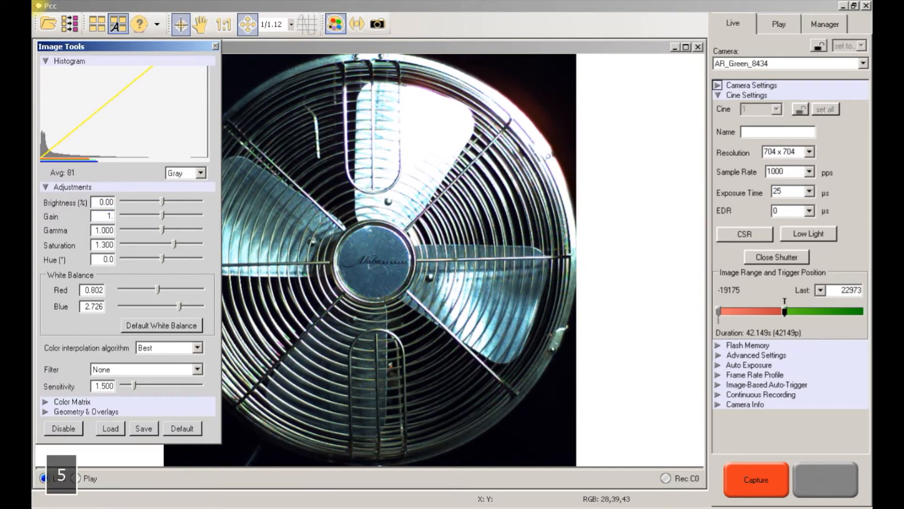
pyautogui.moveTo(162, 215); pyautogui.dragTo(179, 215)
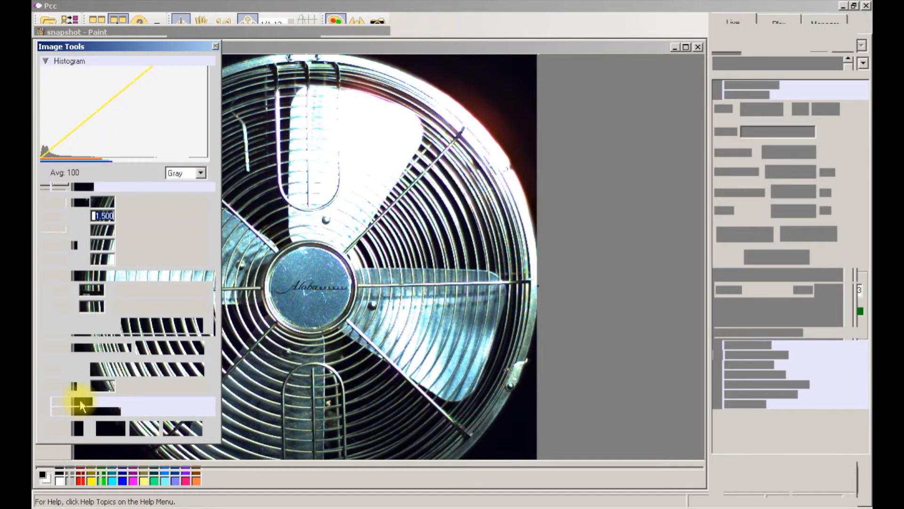
# Step: Enter 1.4 in the Gain box, keeping Sensitivity at 1.500
pyautogui.click(44, 187)
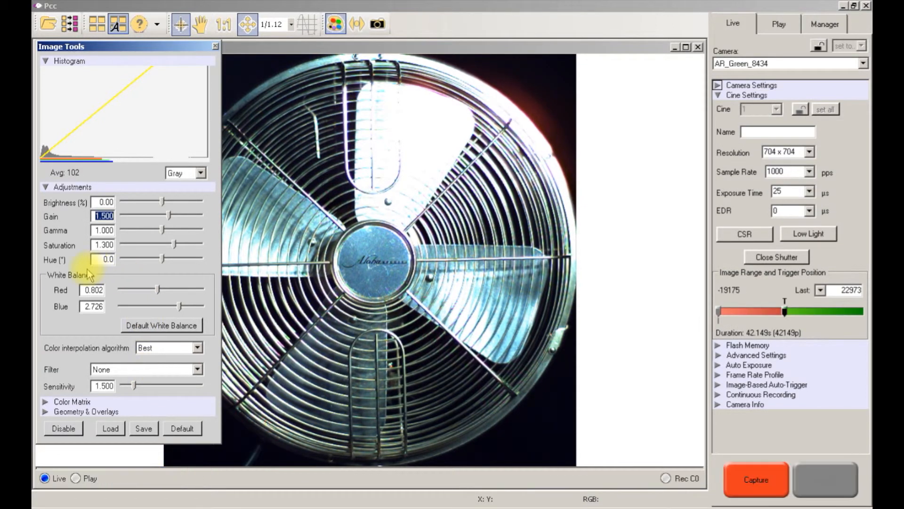
pyautogui.write('1.4')
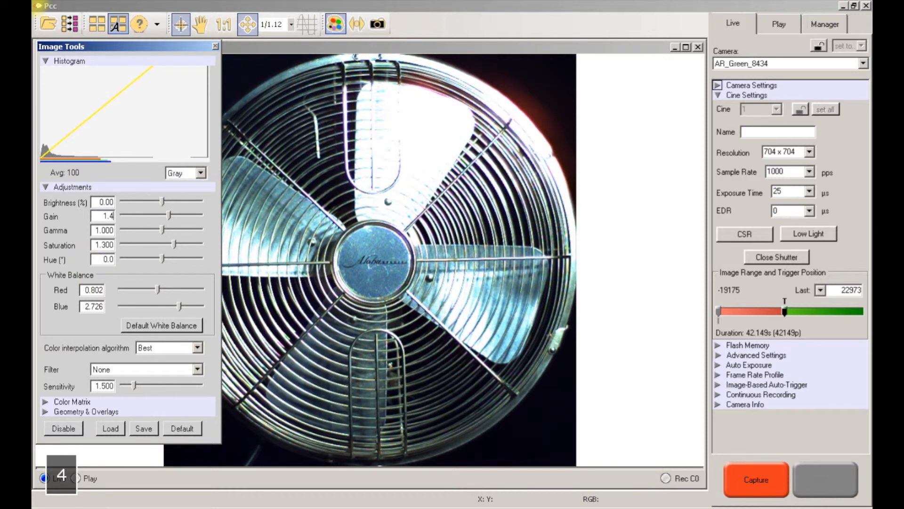